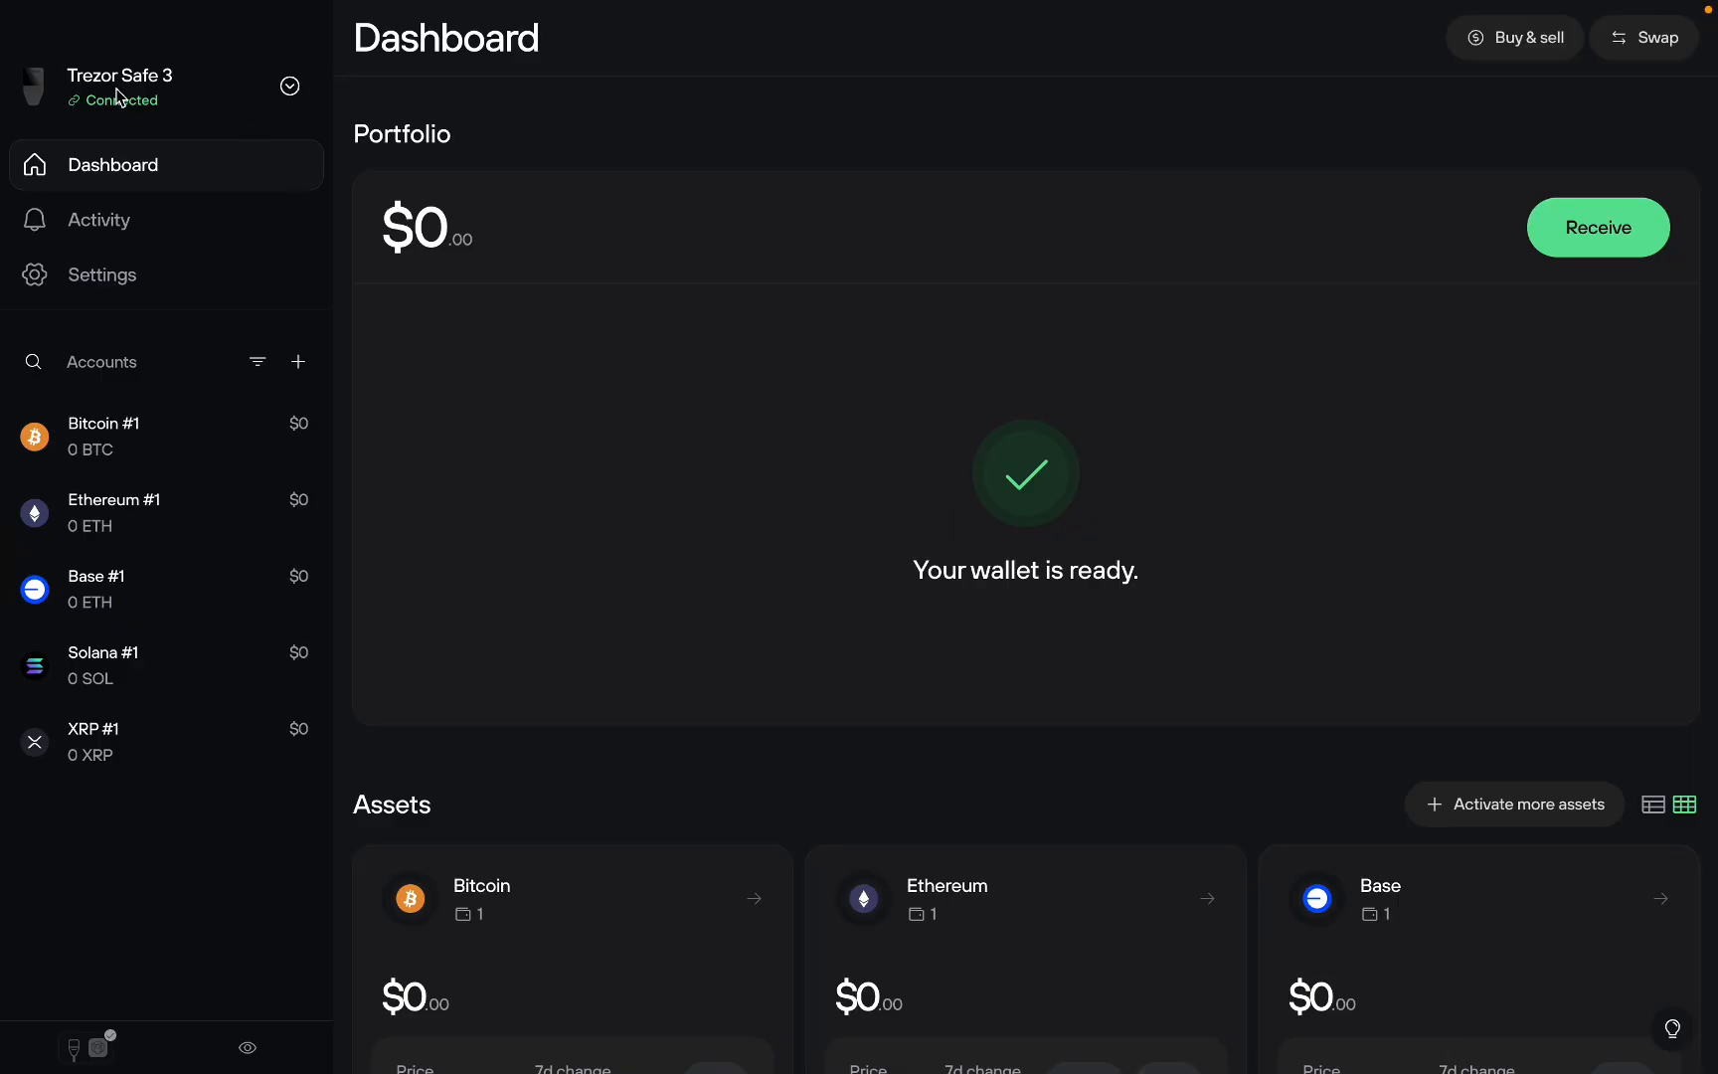
- Start receiving into Base #1 and confirm the Base network notice to show the address
{"action": "scroll", "scroll_direction": "down", "scroll_amount": 3}
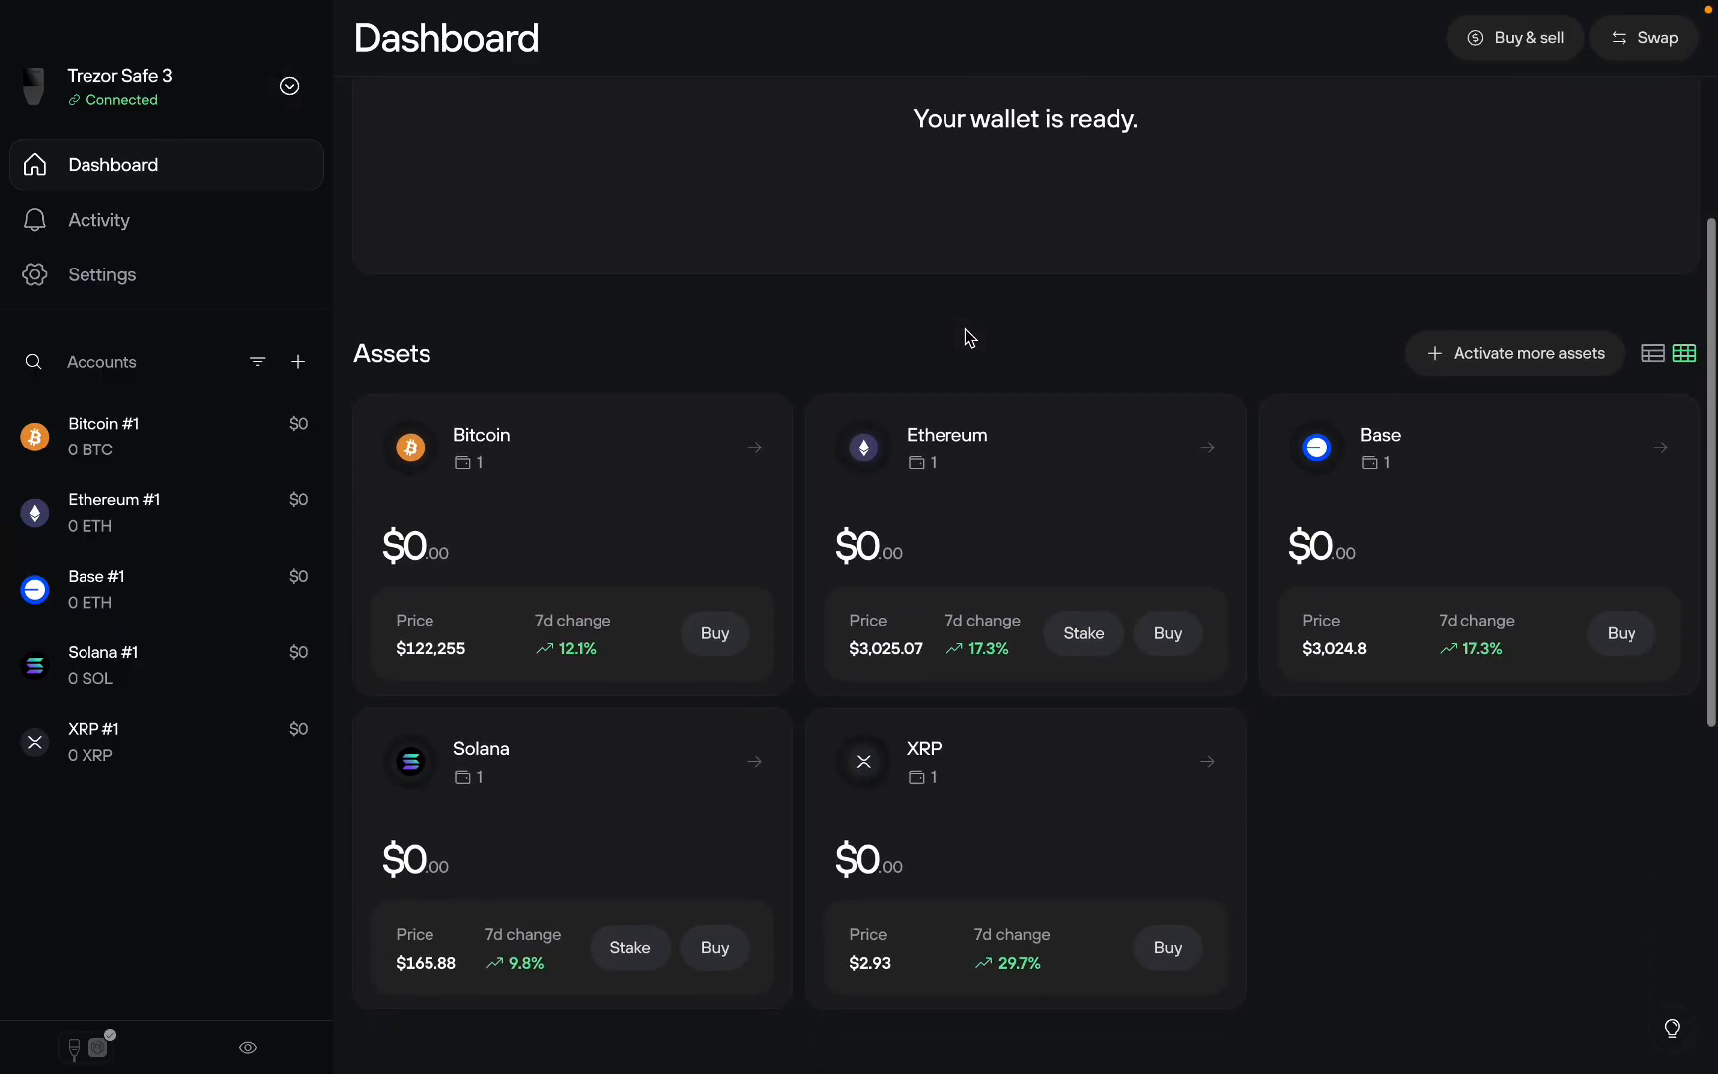
{"action": "scroll", "scroll_direction": "down", "scroll_amount": 3}
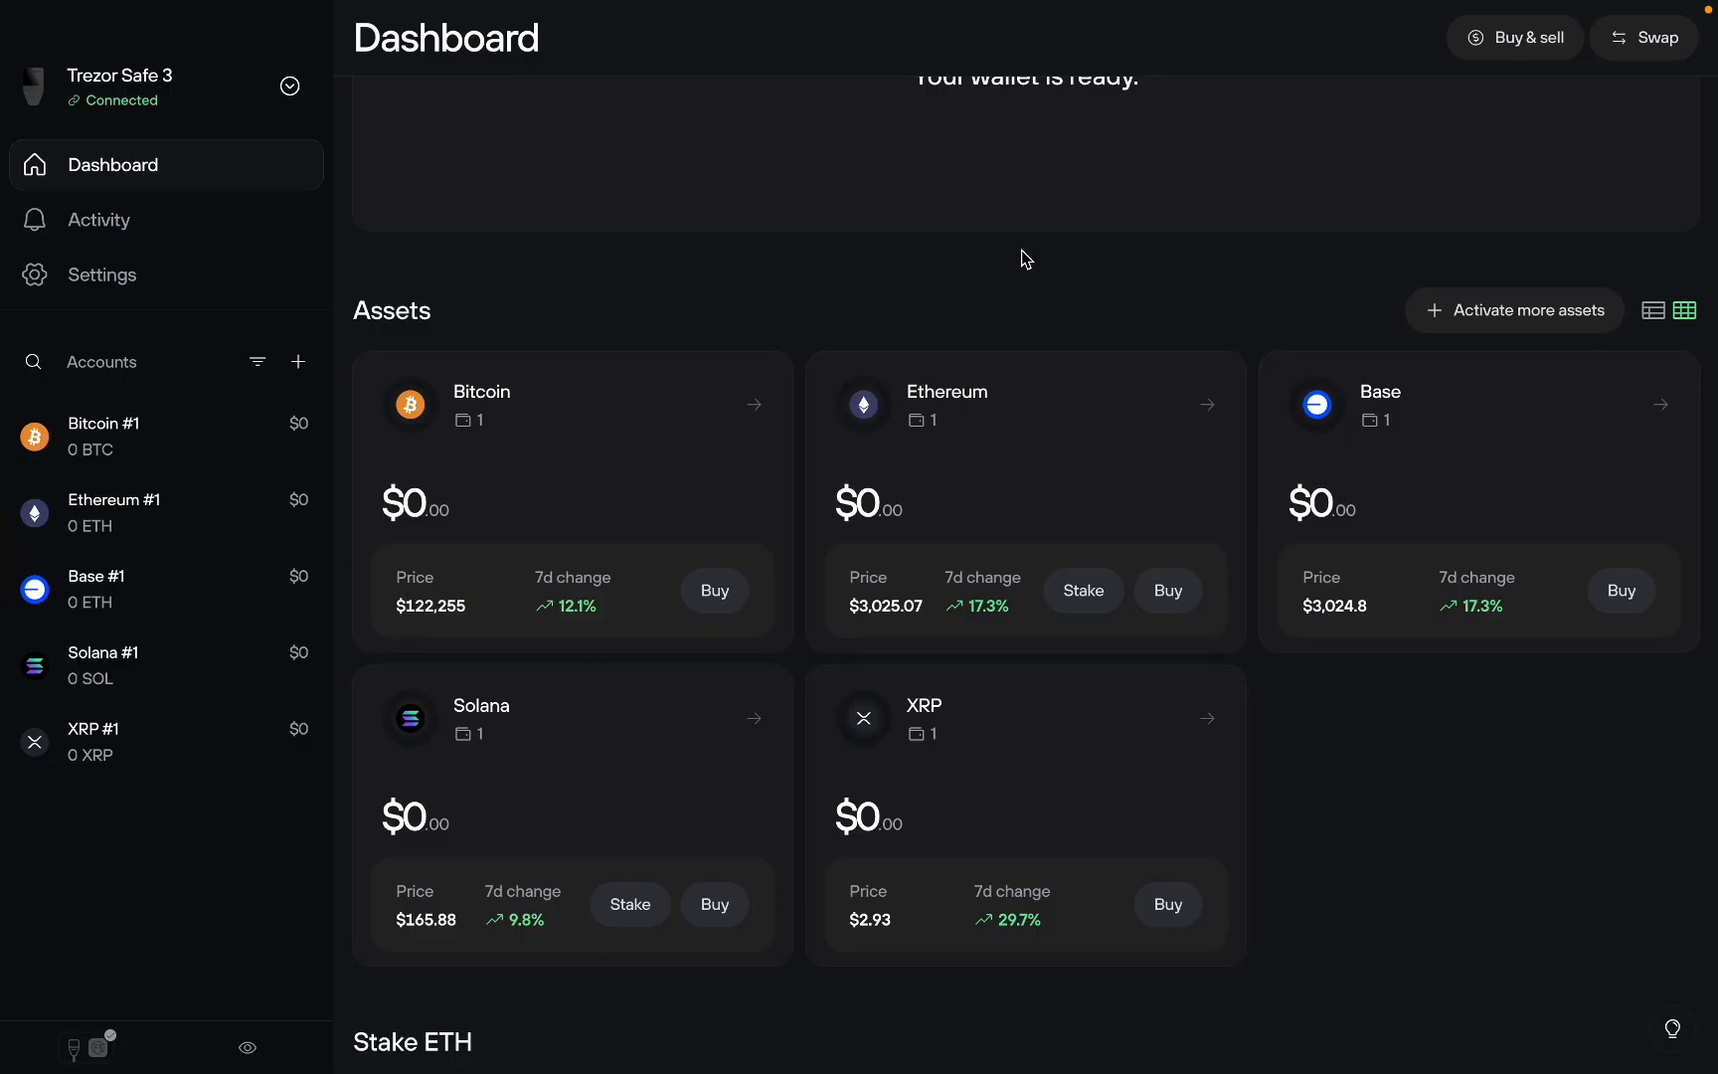
{"action": "mouse_move", "coordinate": [1045, 284]}
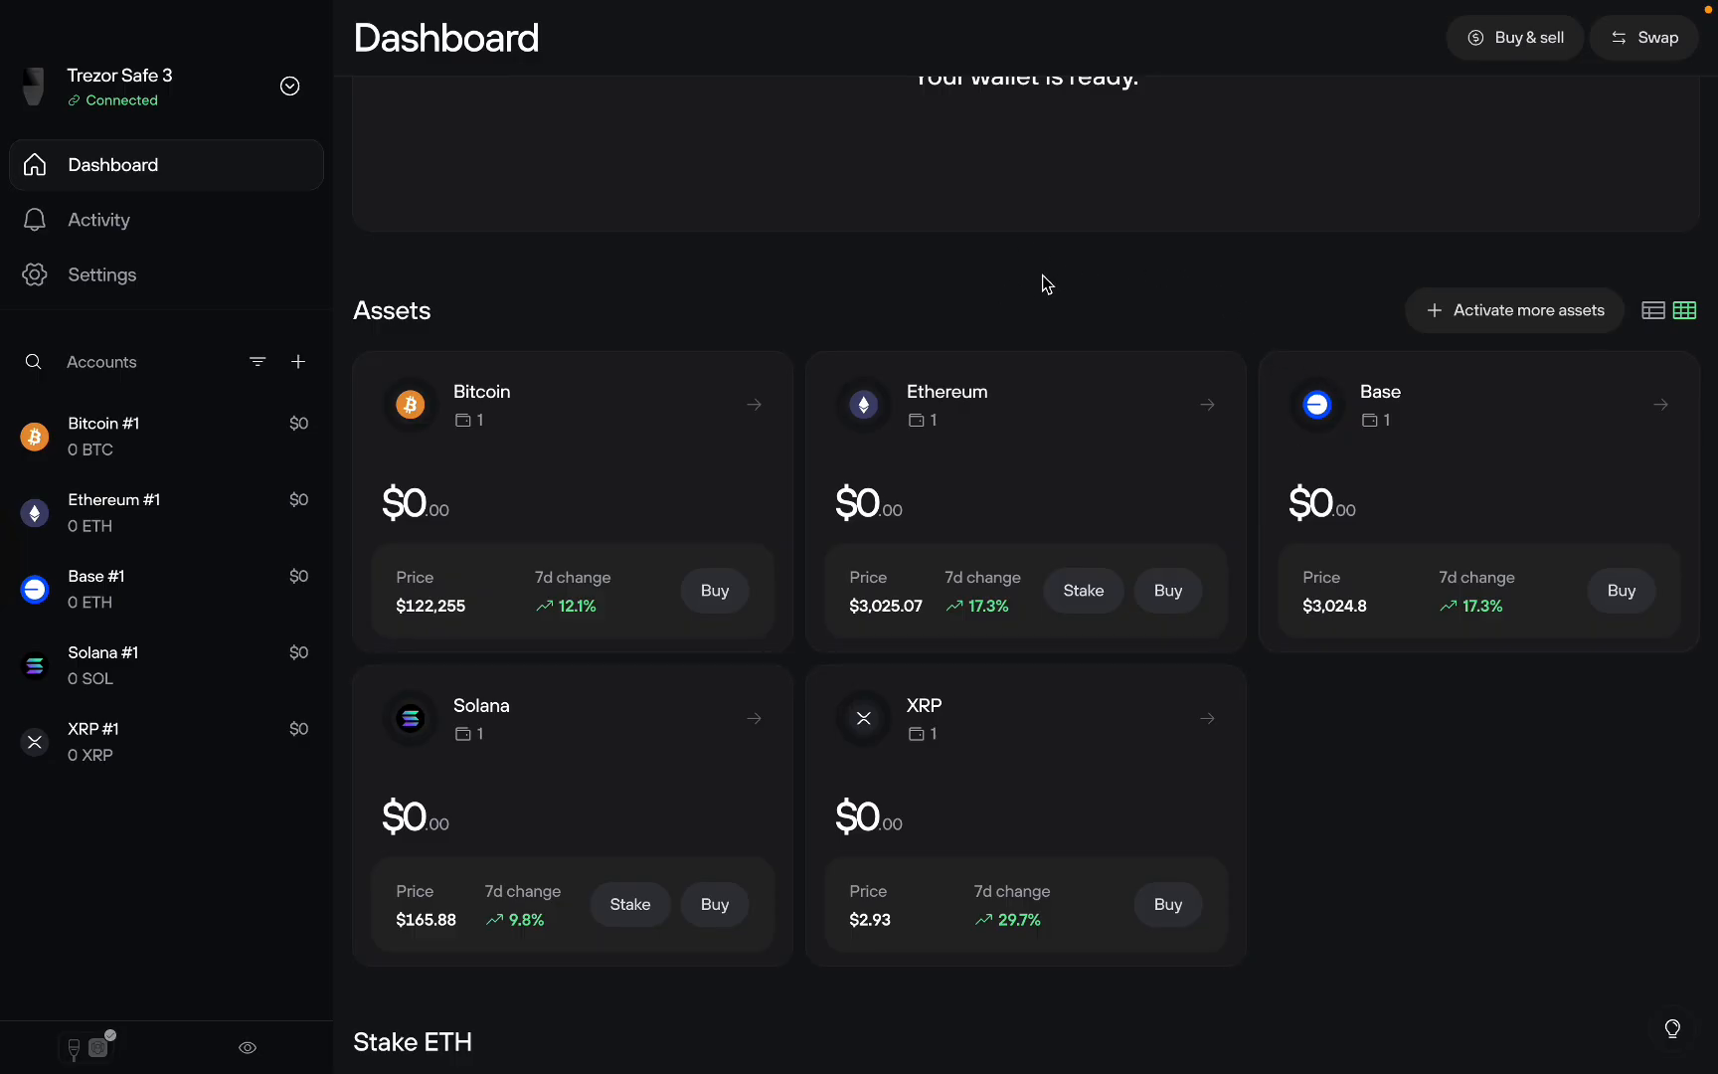
{"action": "mouse_move", "coordinate": [1459, 415]}
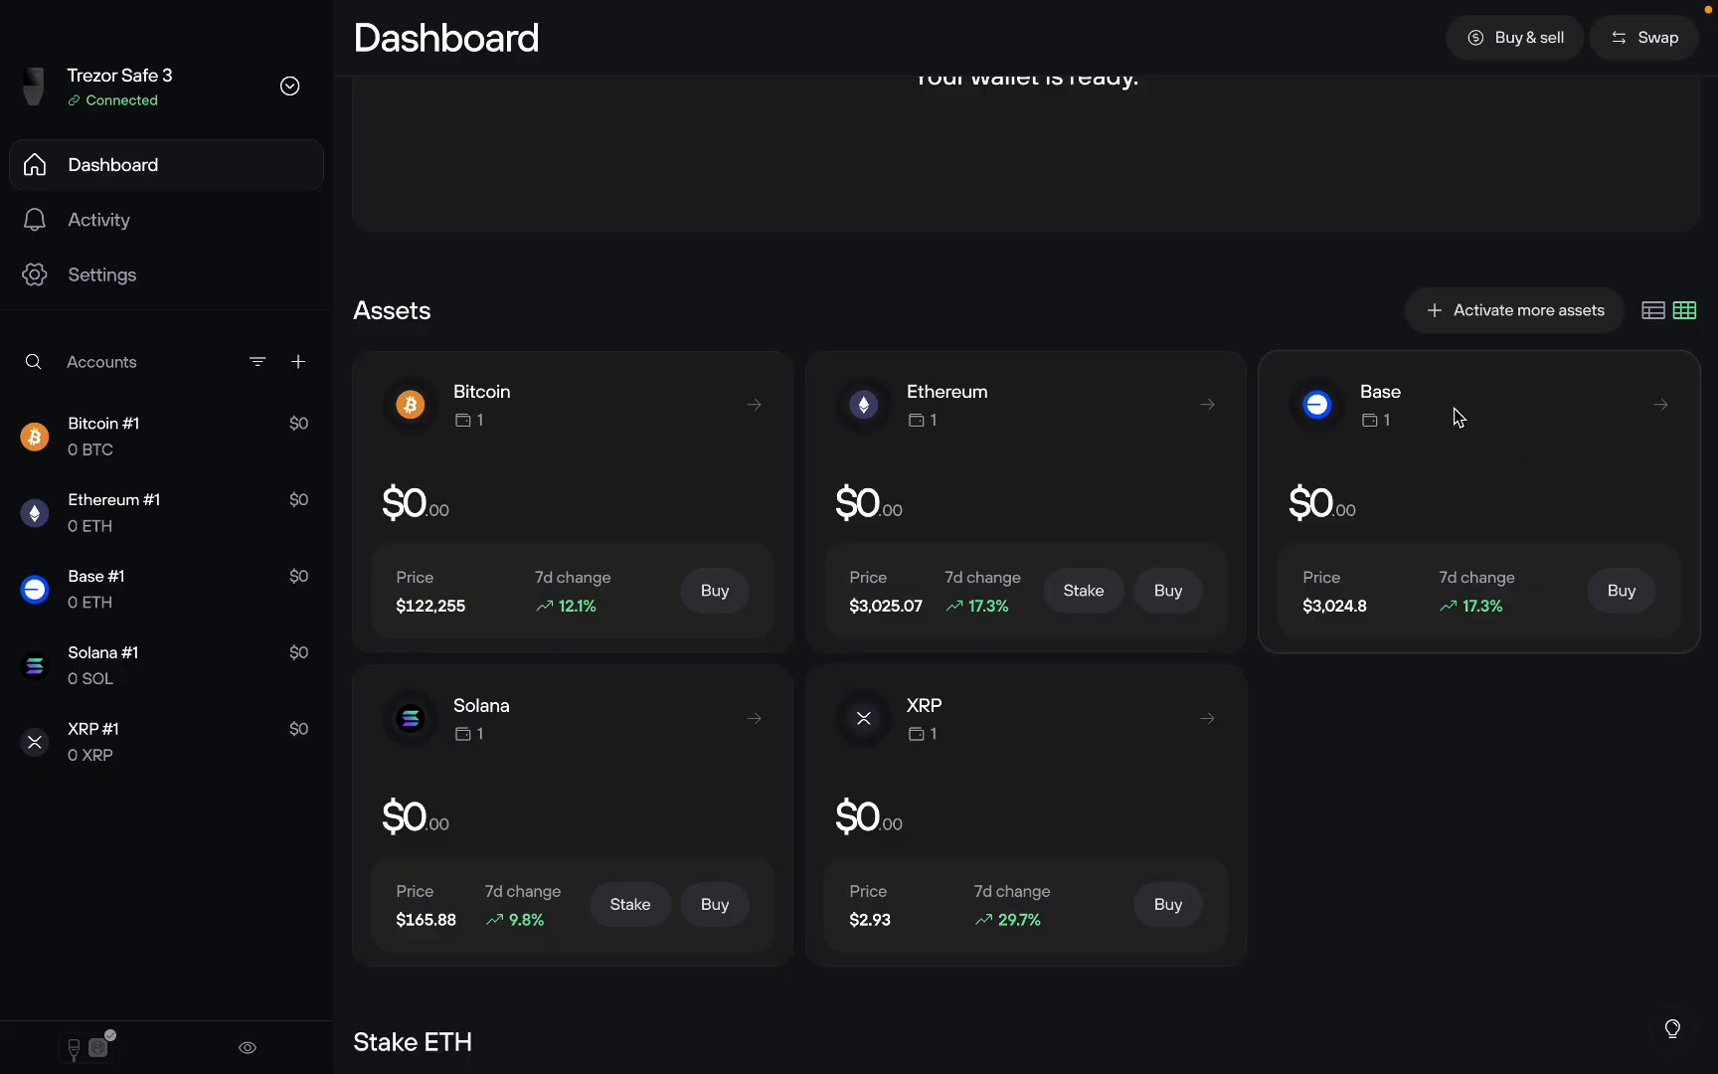
{"action": "left_click", "coordinate": [1455, 414]}
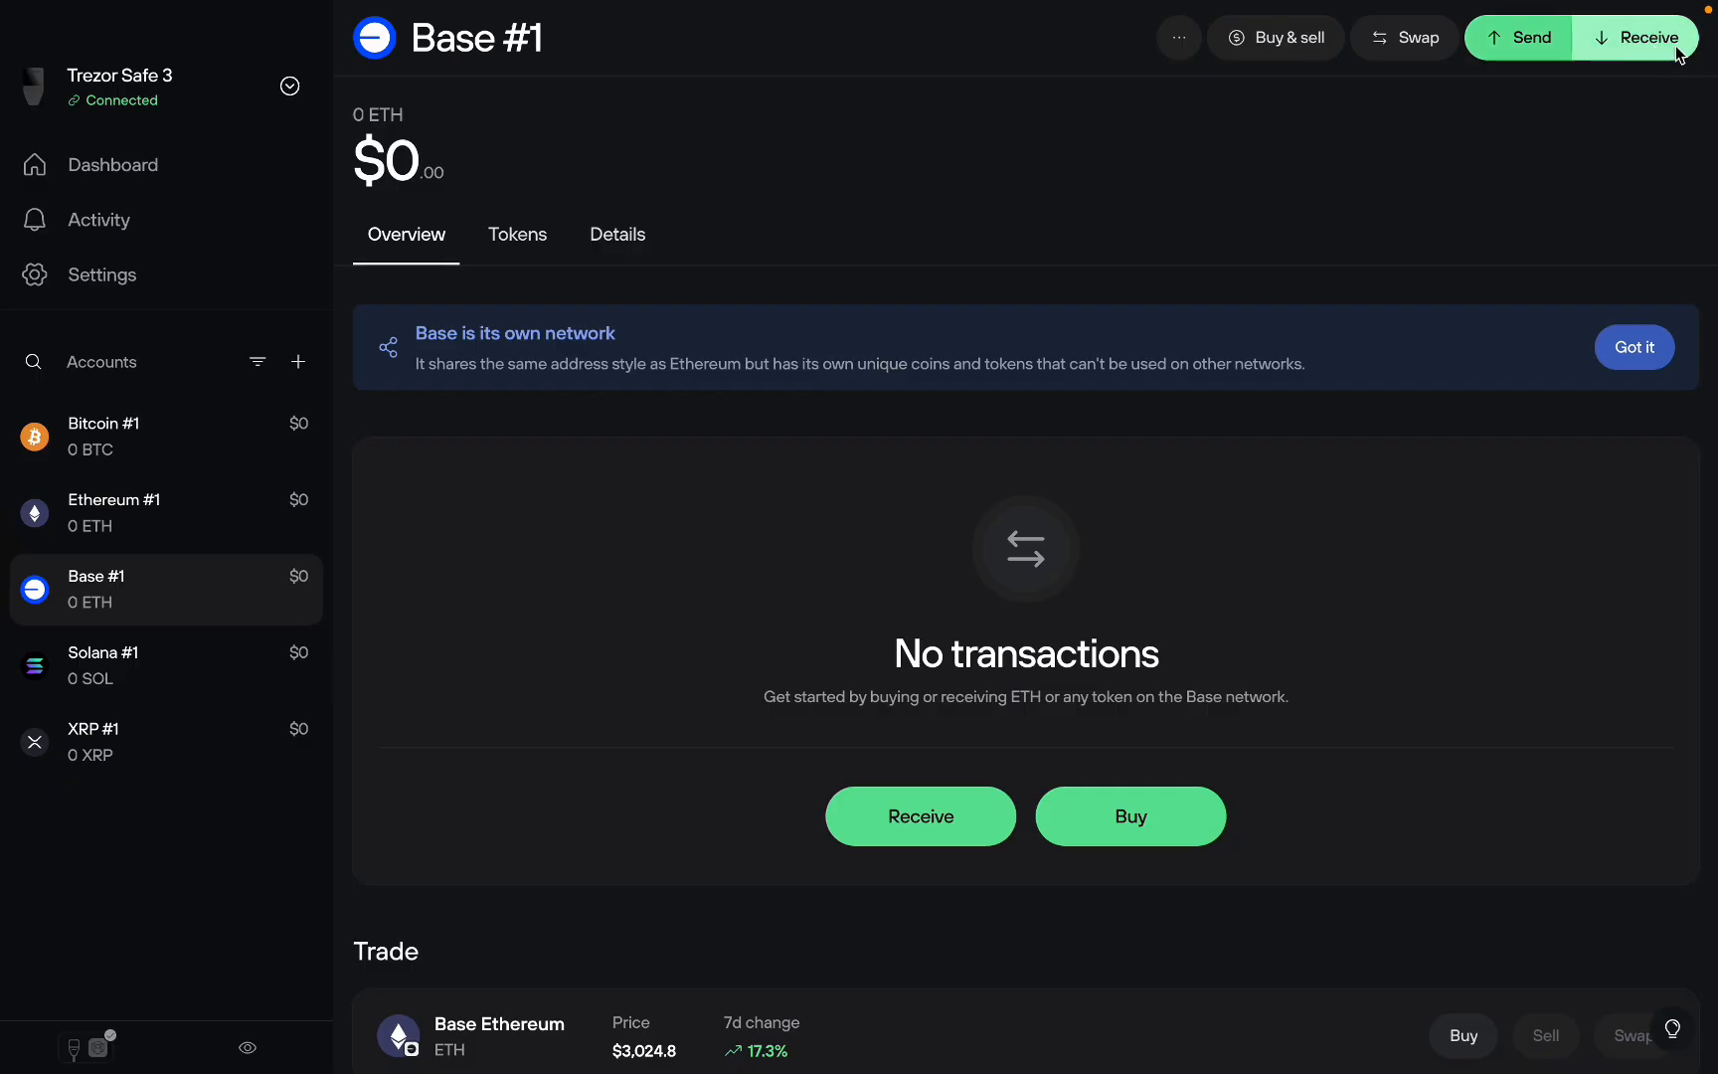
{"action": "left_click", "coordinate": [1645, 37]}
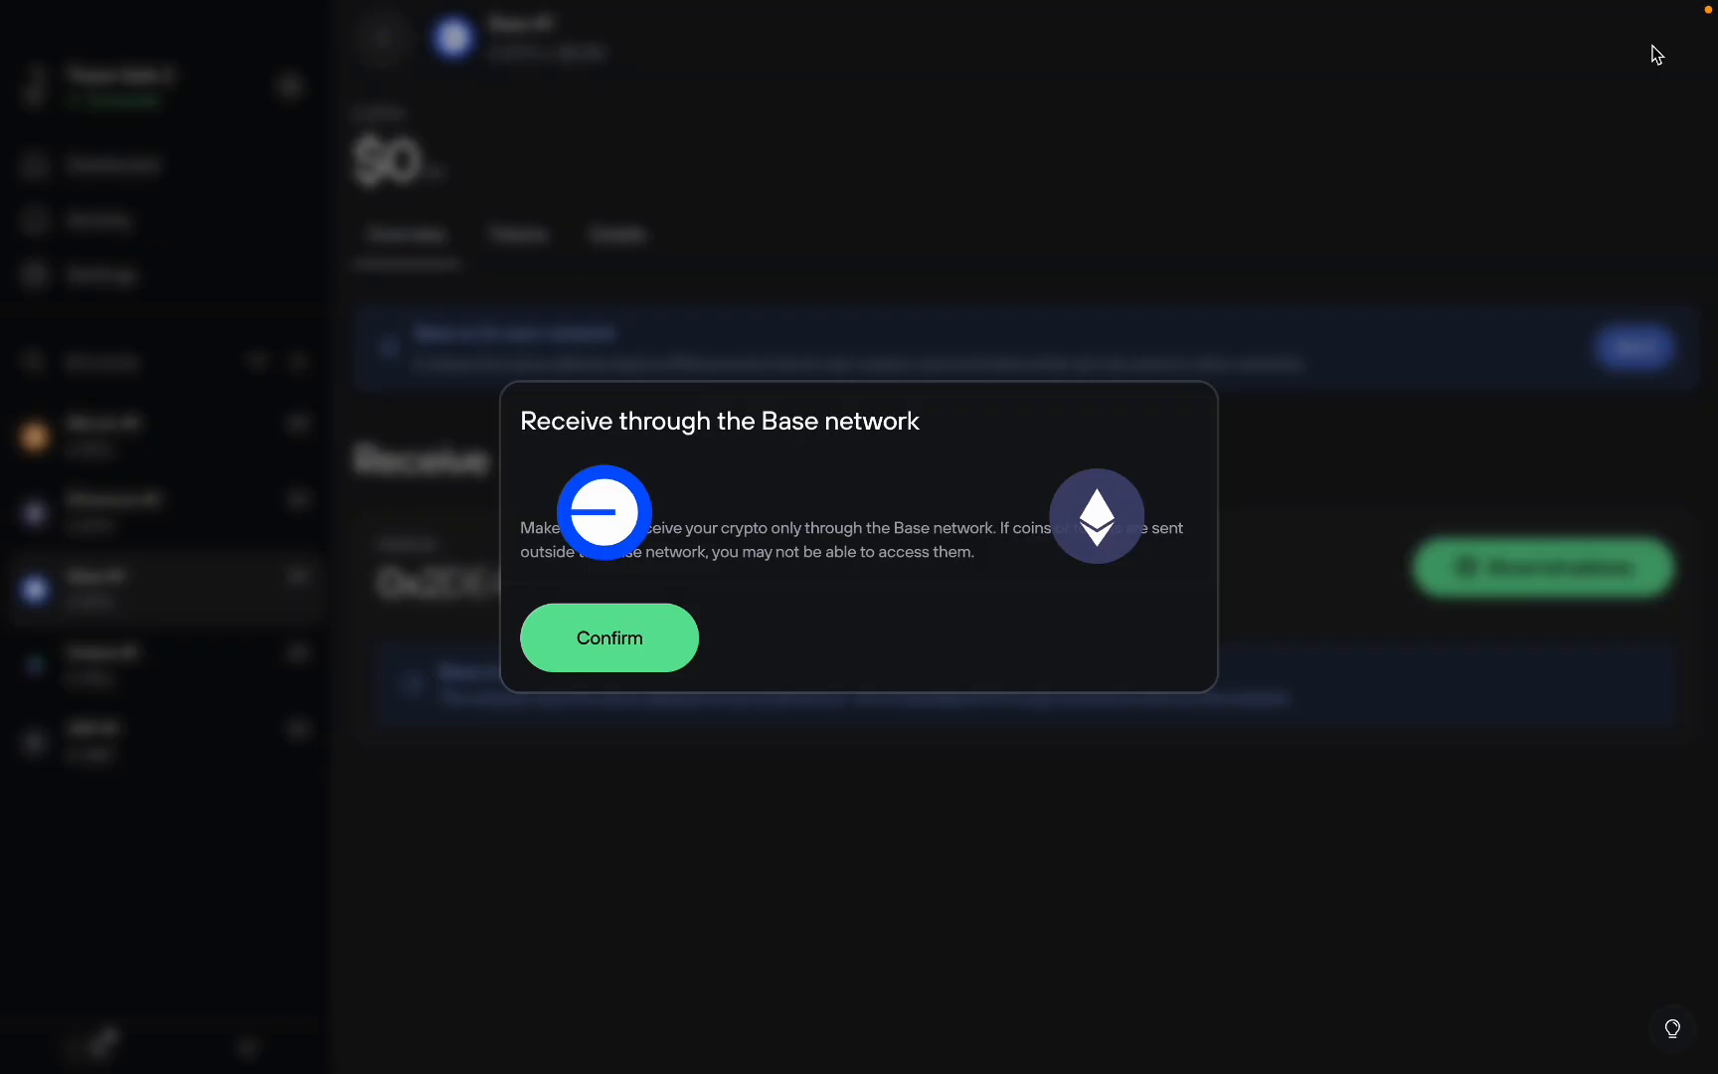
{"action": "left_click", "coordinate": [608, 638]}
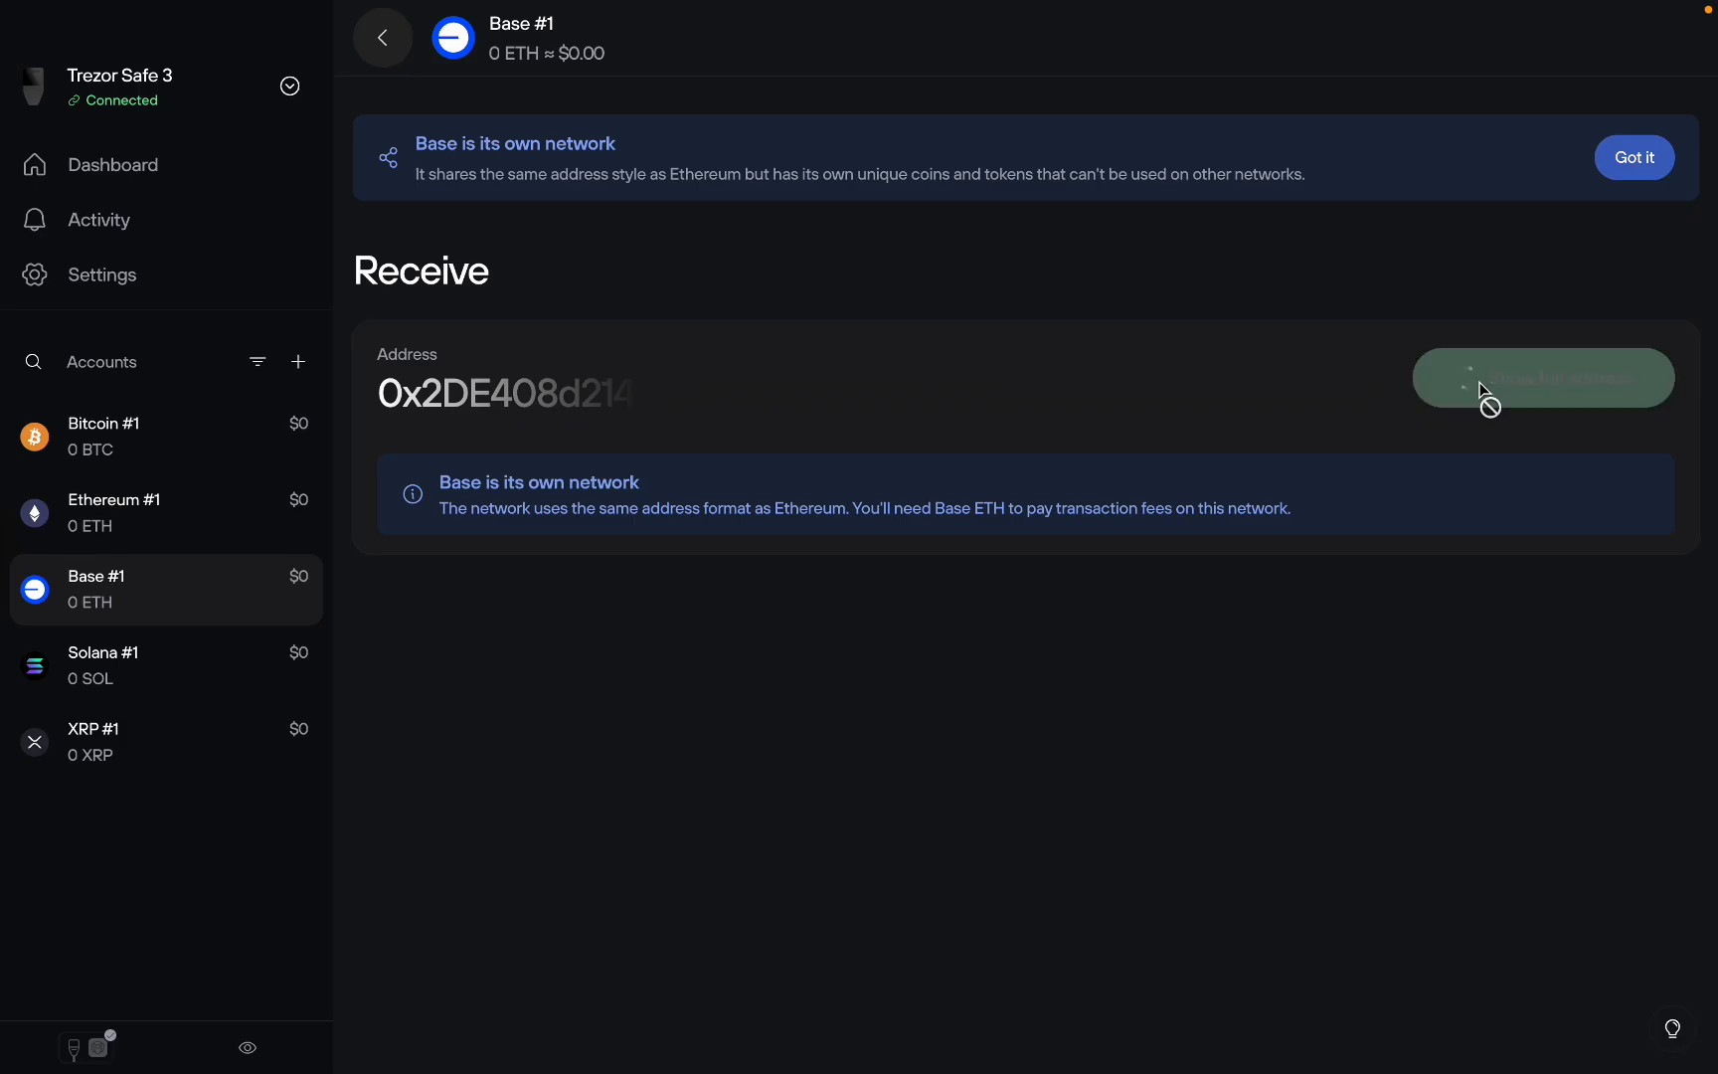
{"action": "left_click", "coordinate": [1541, 377]}
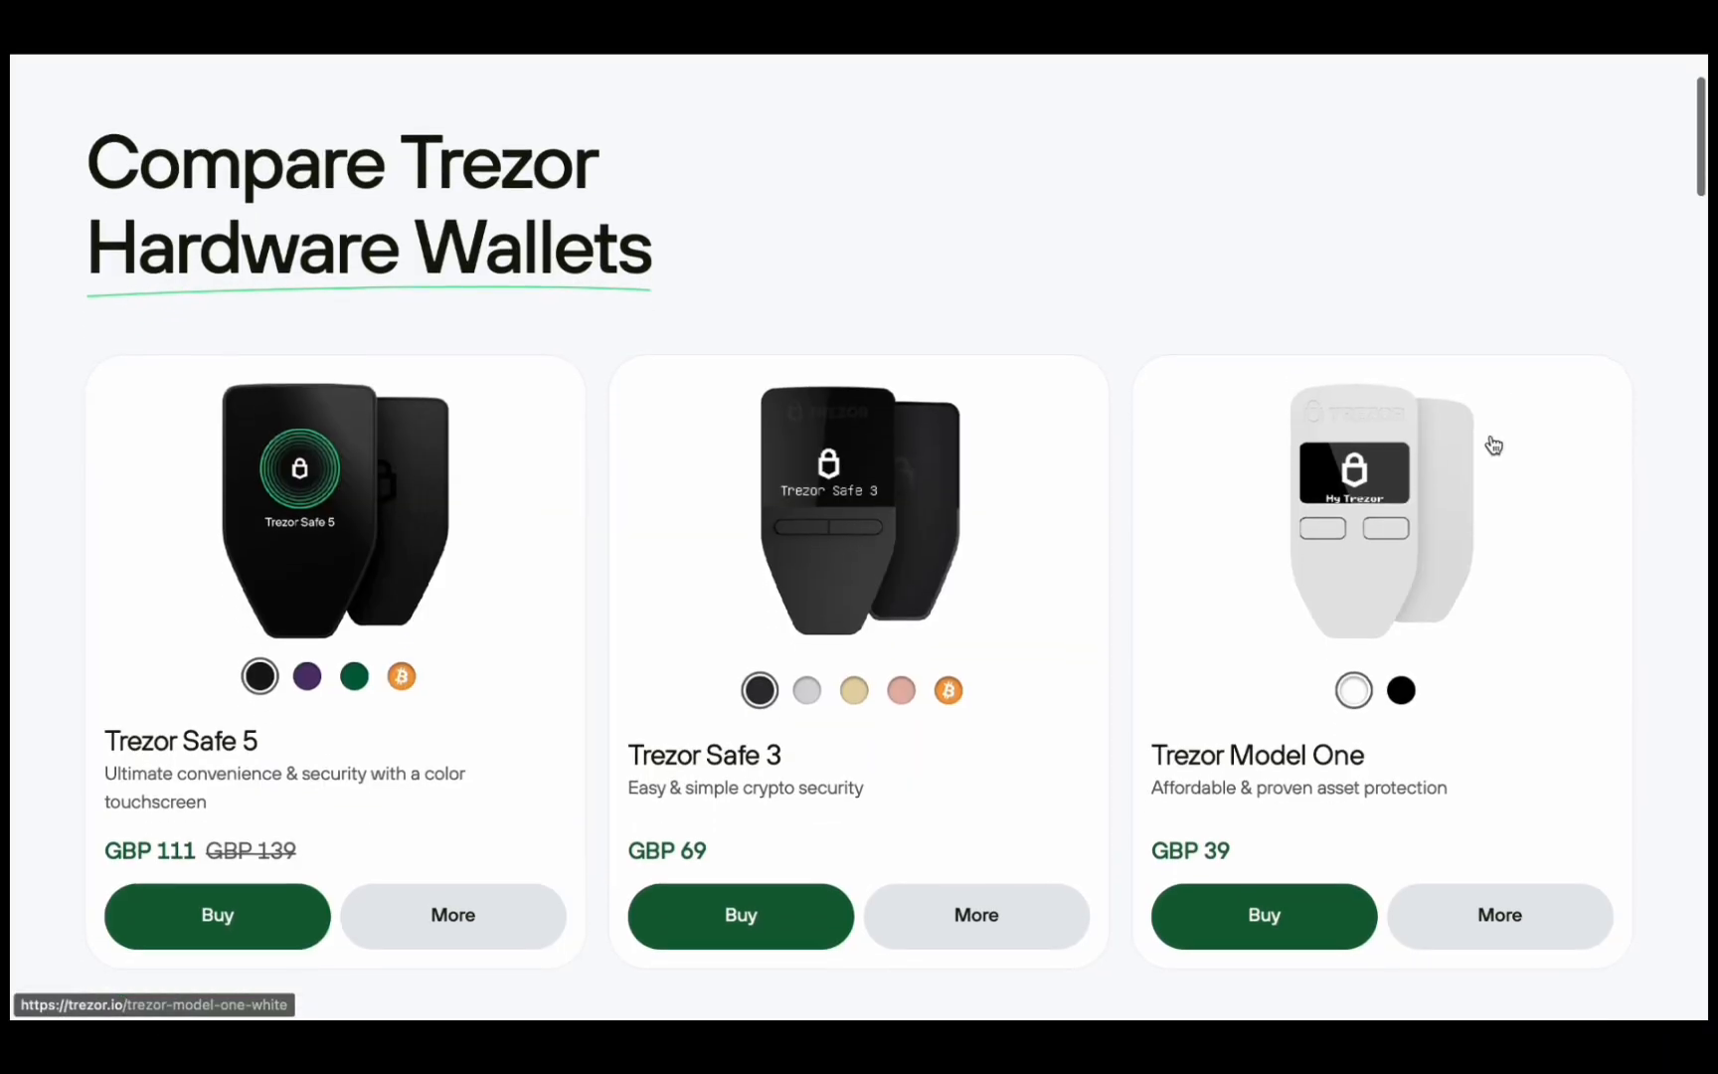
{"action": "scroll", "scroll_direction": "down", "scroll_amount": 3}
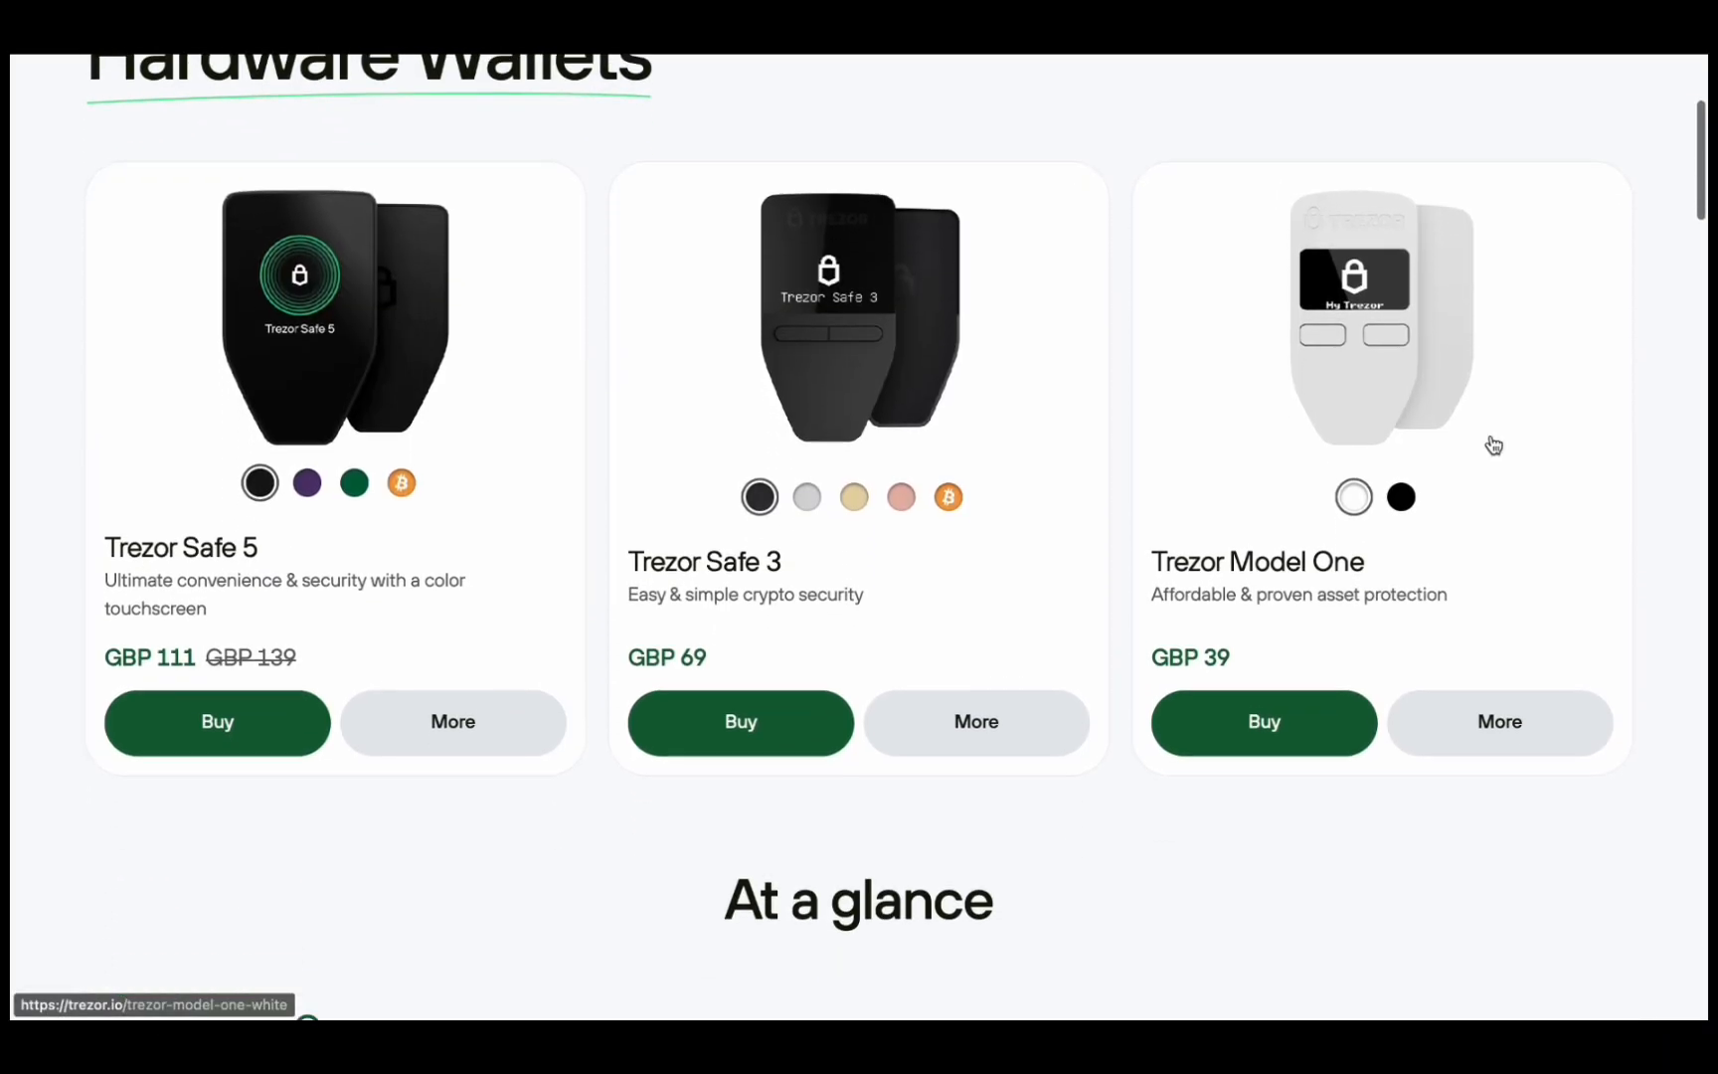
{"action": "scroll", "scroll_direction": "down", "scroll_amount": 3}
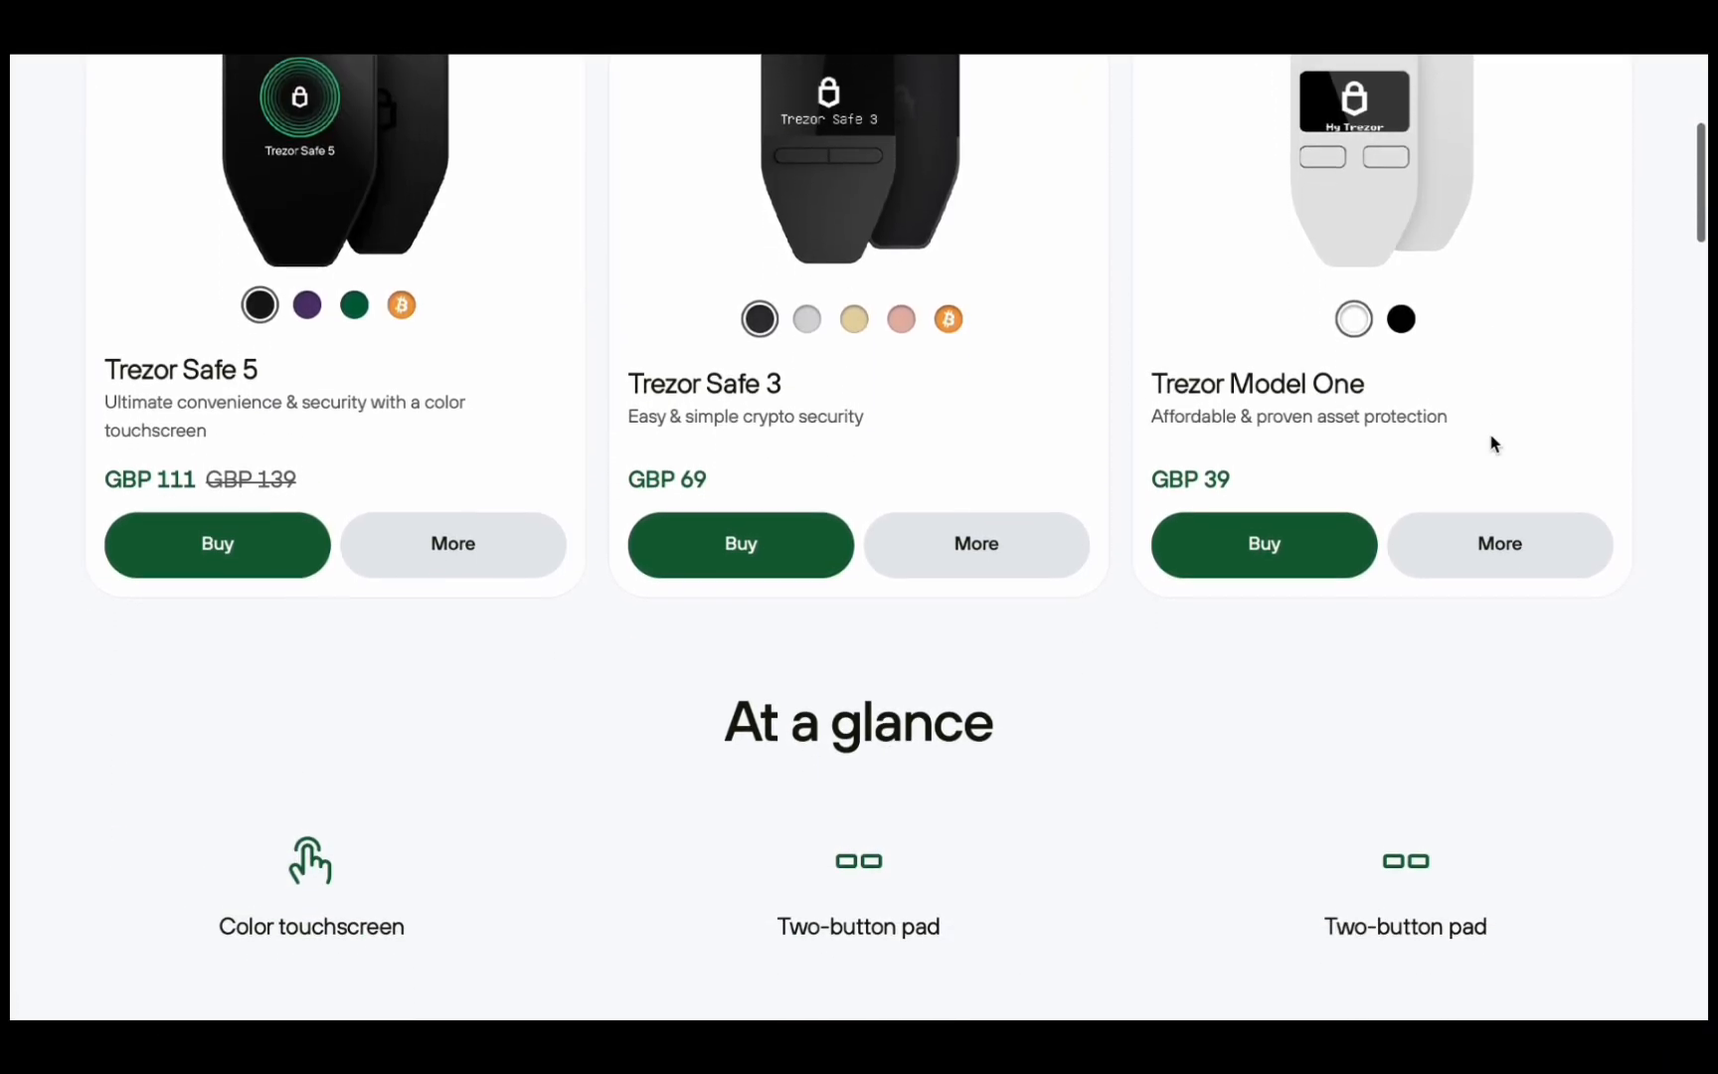
{"action": "scroll", "scroll_direction": "down", "scroll_amount": 3}
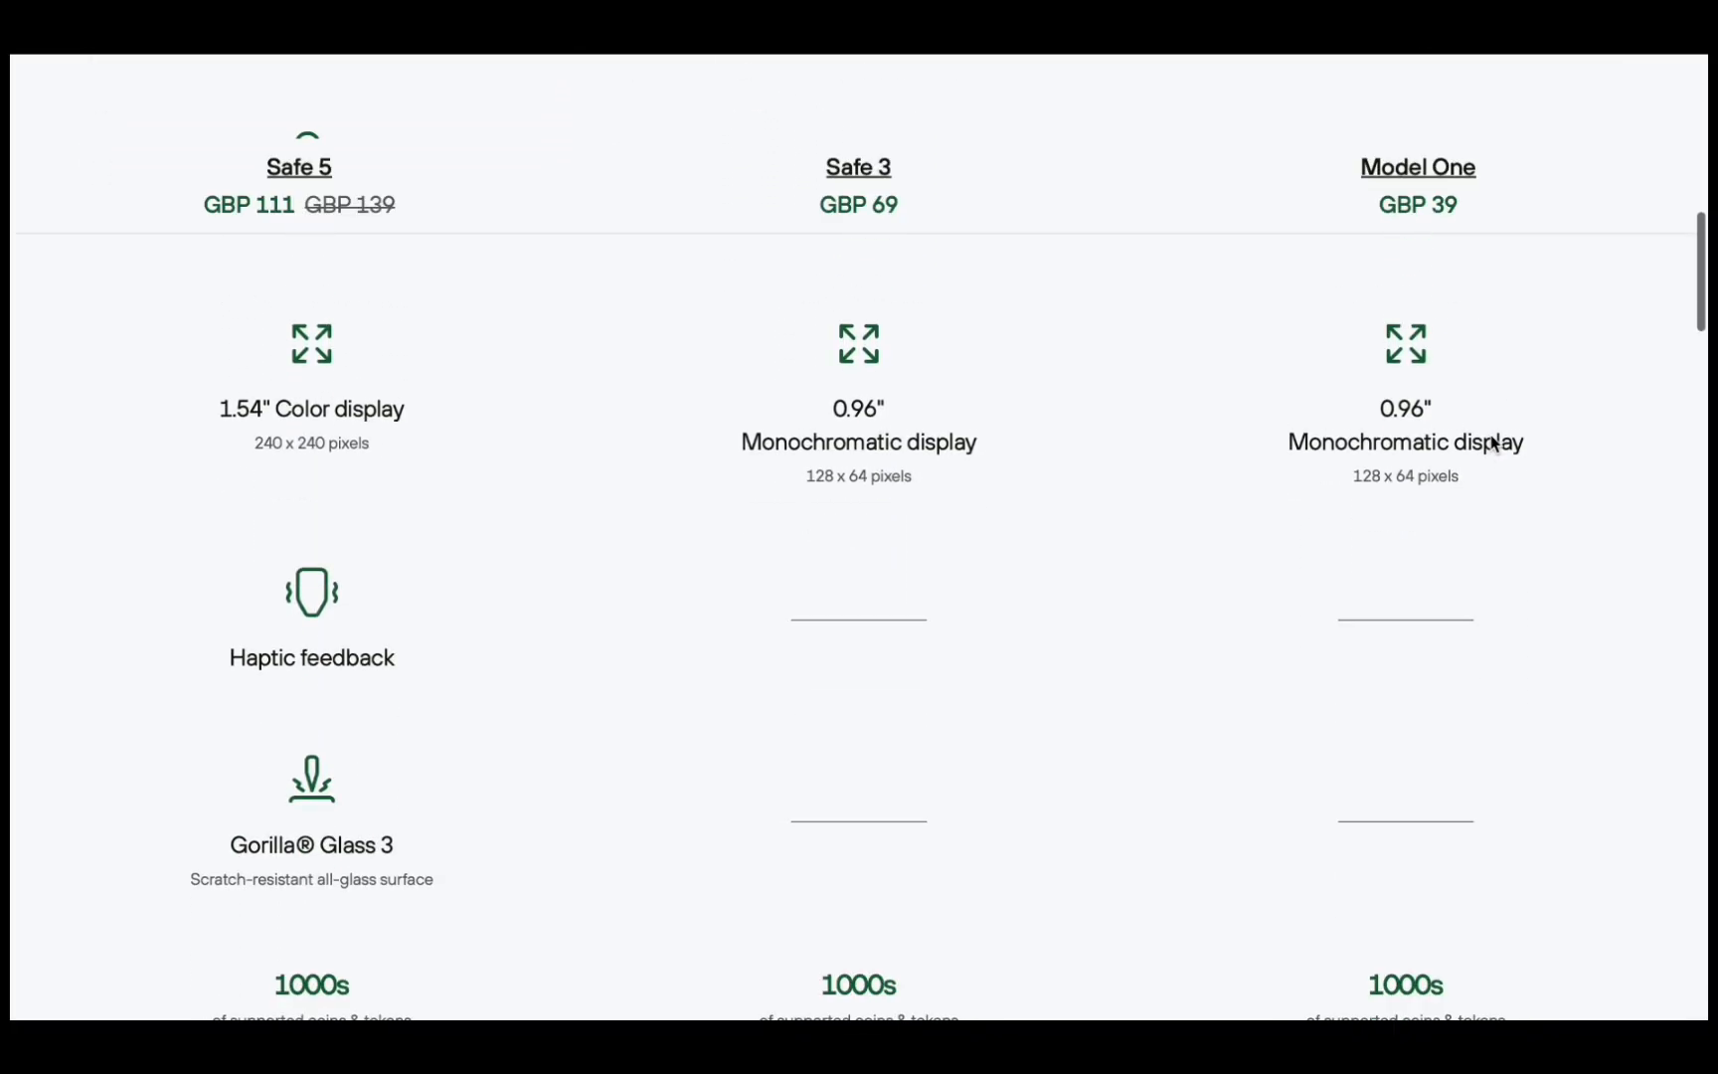
{"action": "scroll", "scroll_direction": "down", "scroll_amount": 3}
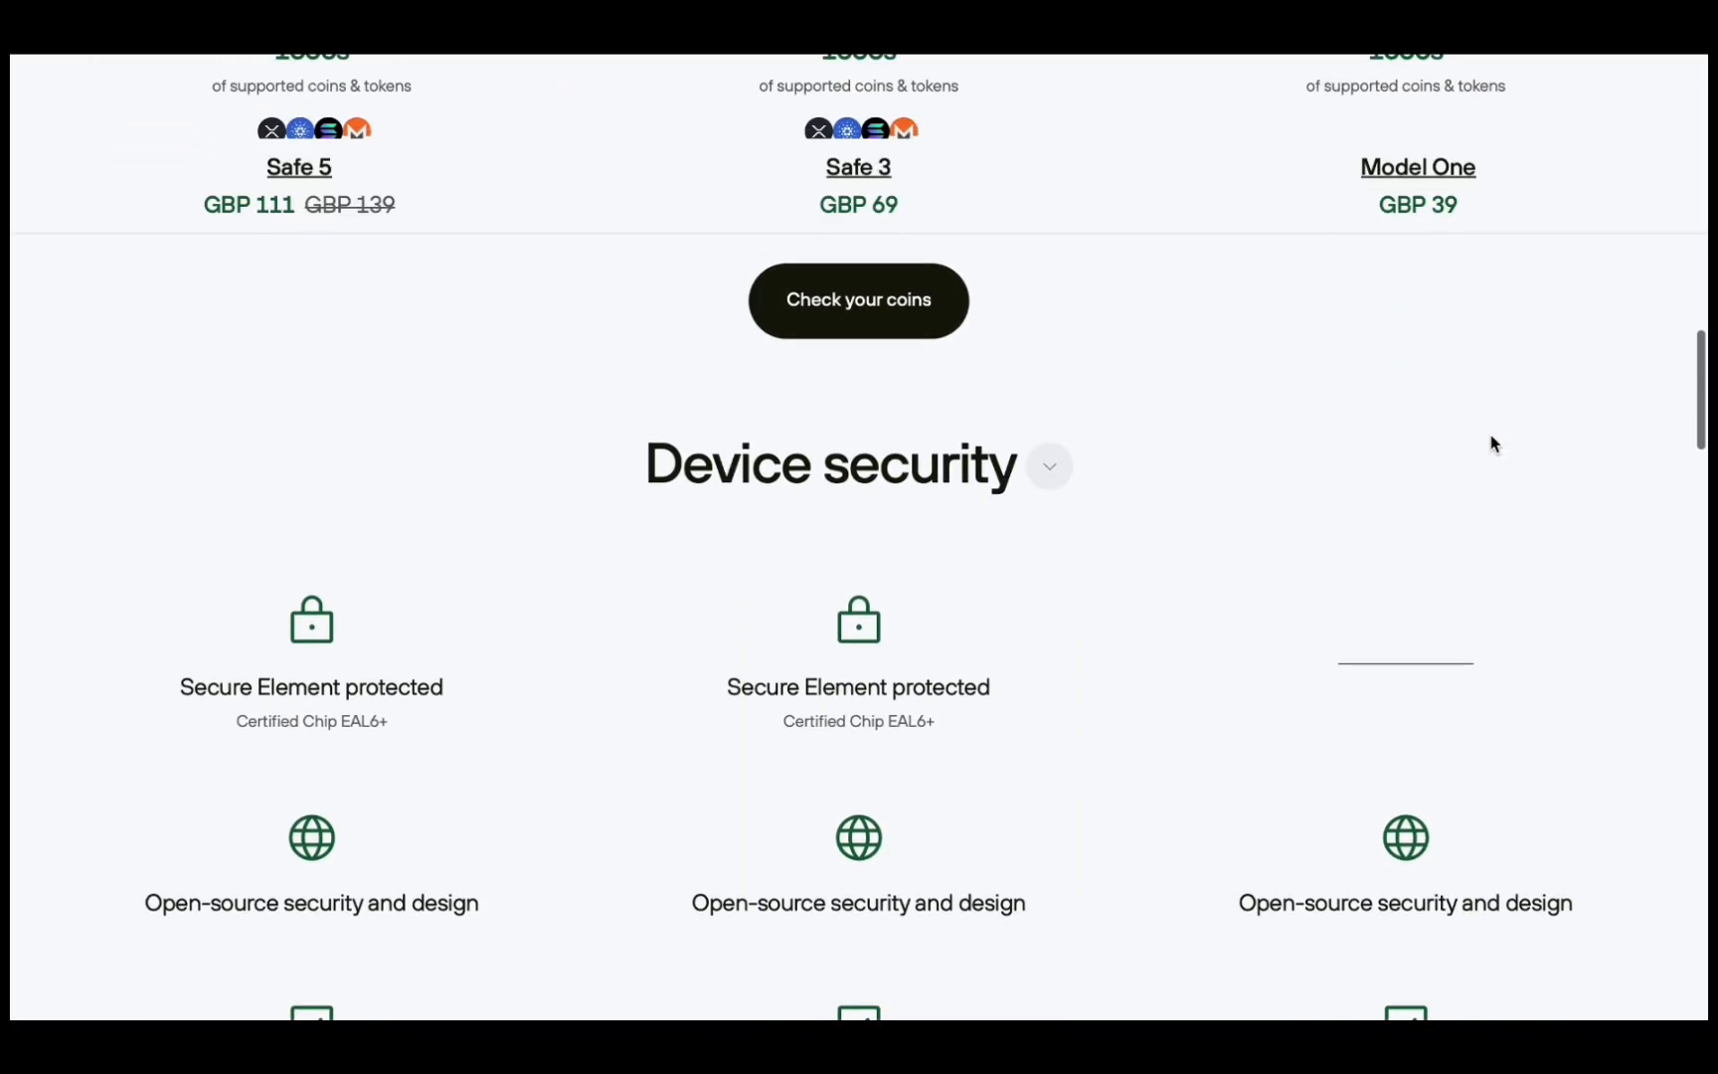